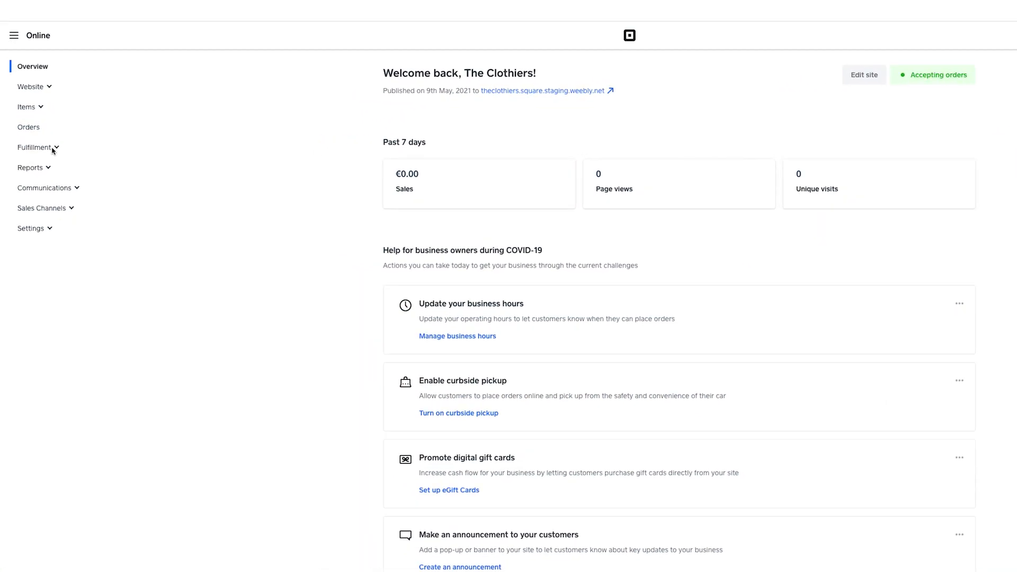
- Open the Shipping settings under Fulfillment, which have no destination regions yet
click(34, 147)
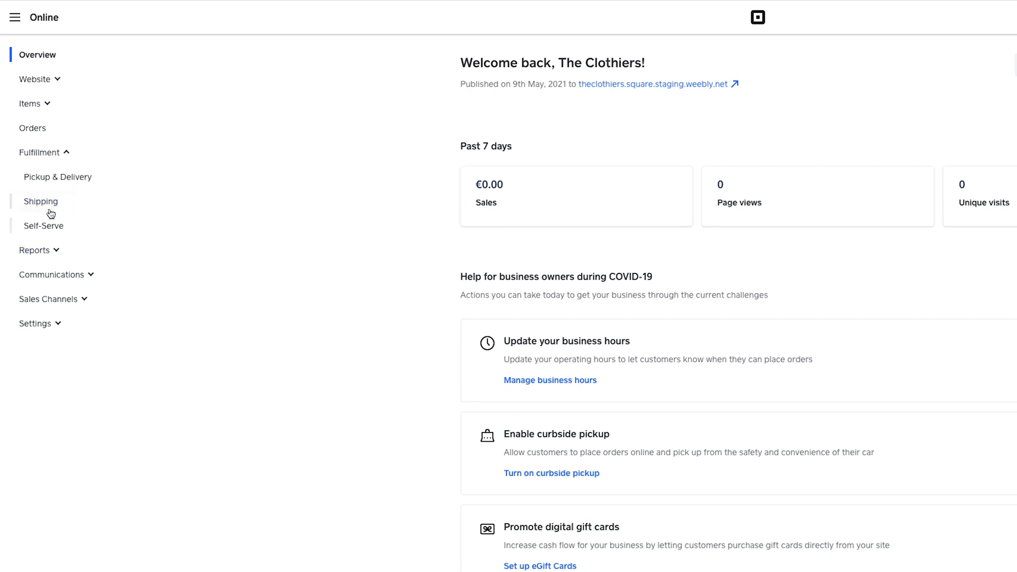
click(41, 201)
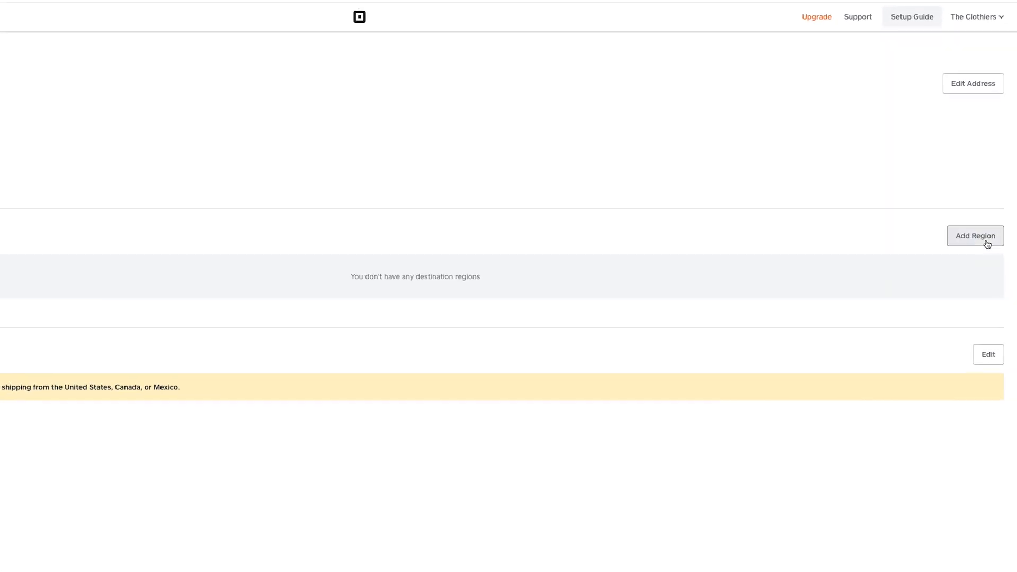
- Add a Canada shipping region covering all 13 provinces and reveal the additional rate types
click(974, 236)
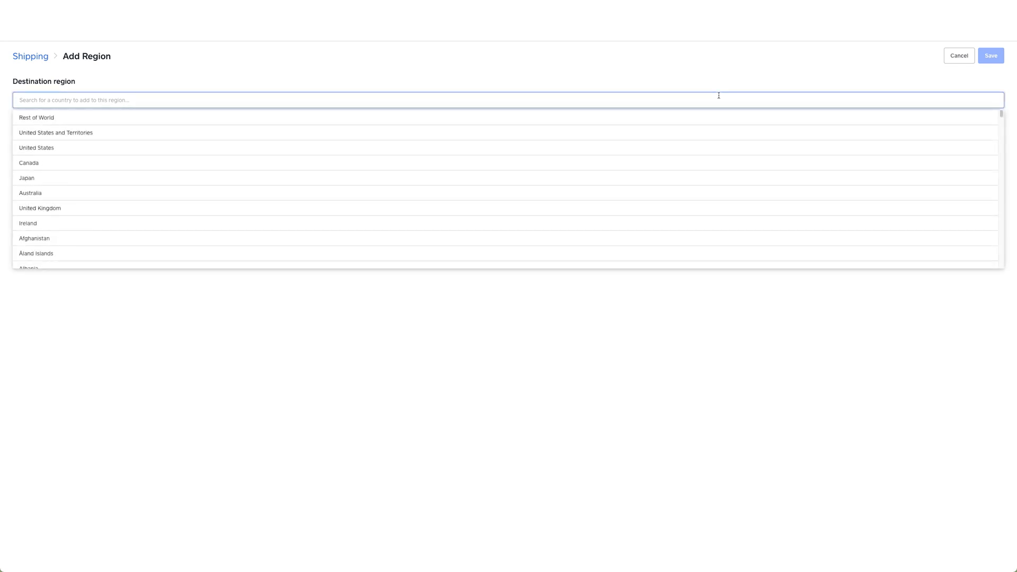
click(28, 162)
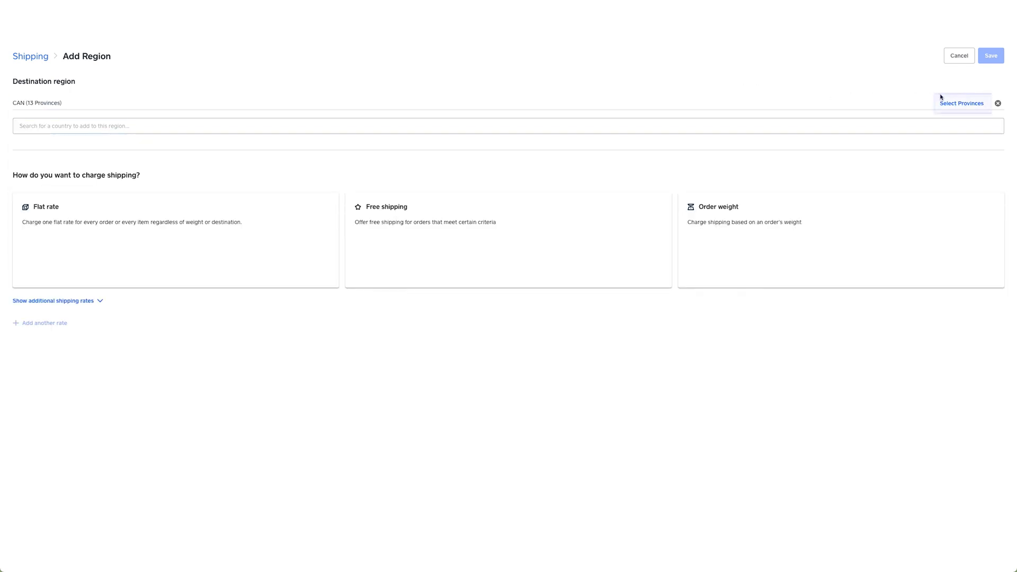
click(962, 103)
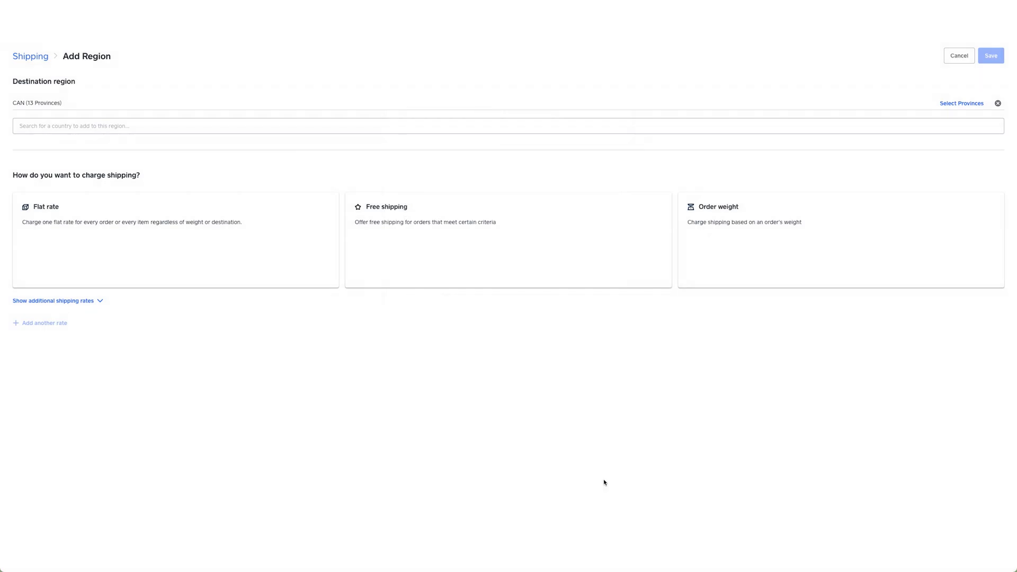
click(53, 300)
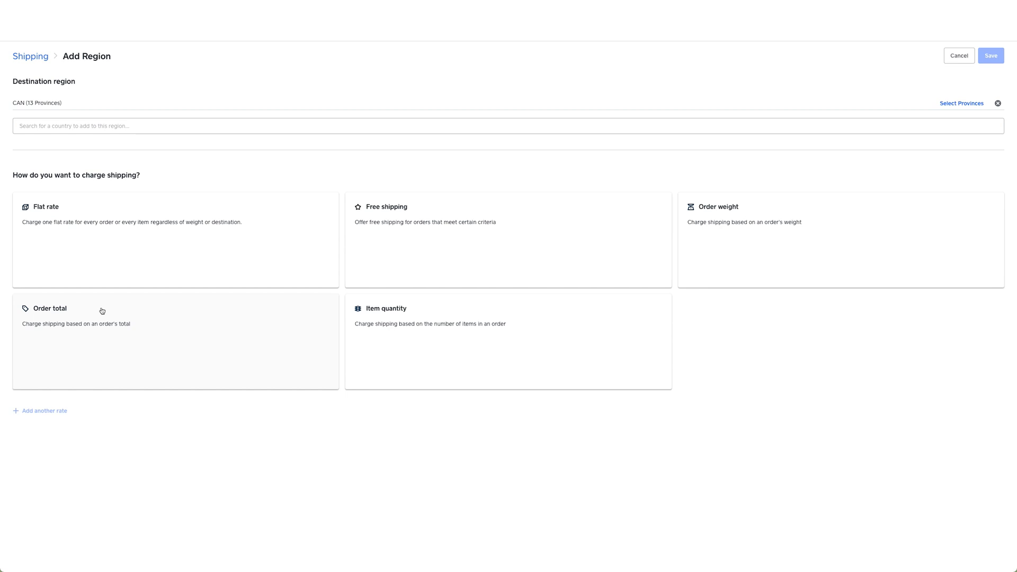
mouse_move(434, 235)
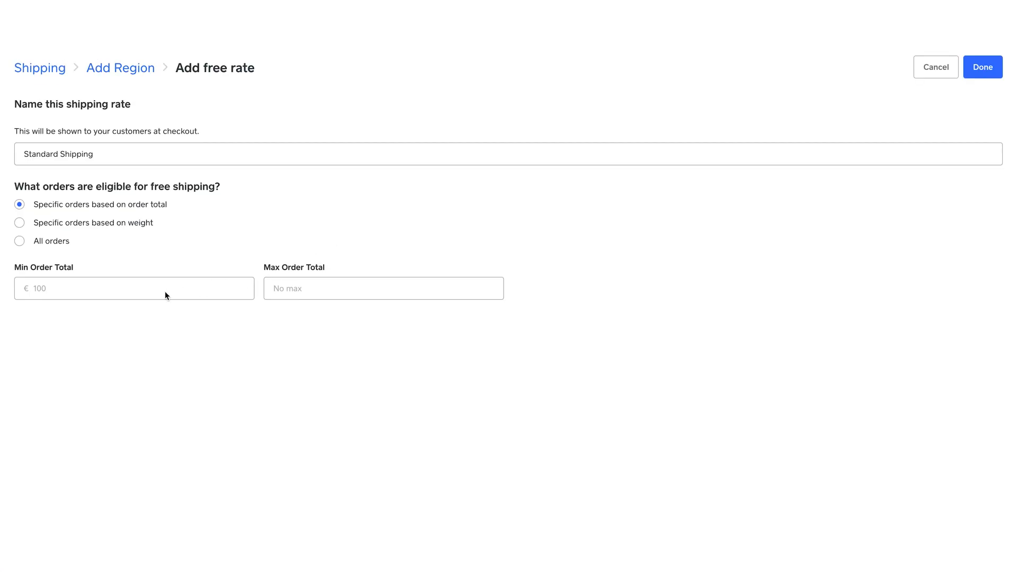
mouse_move(156, 297)
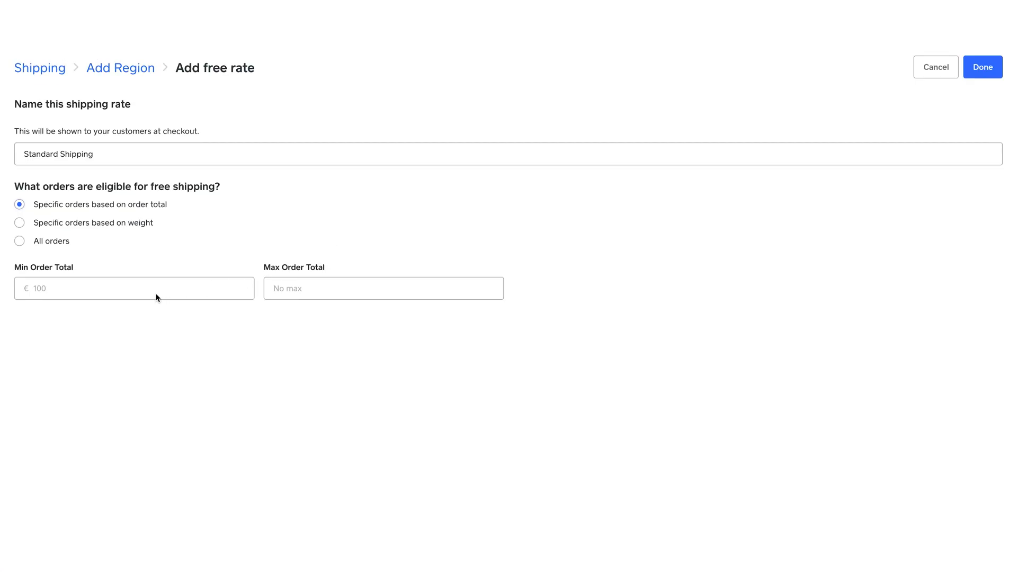
- Switch free shipping eligibility from a 50 minimum order total to a 10 kg minimum weight
click(133, 288)
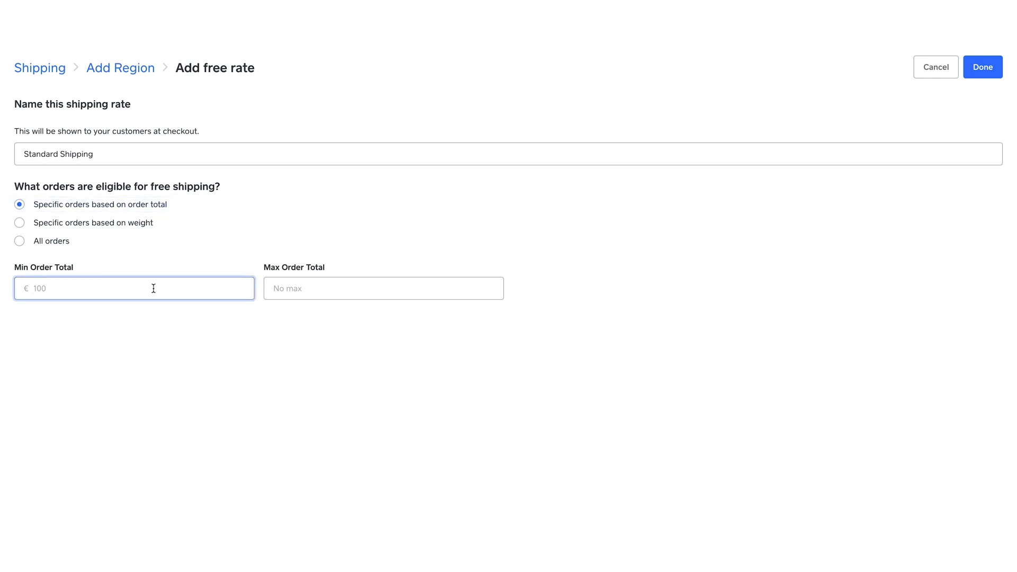
text(50)
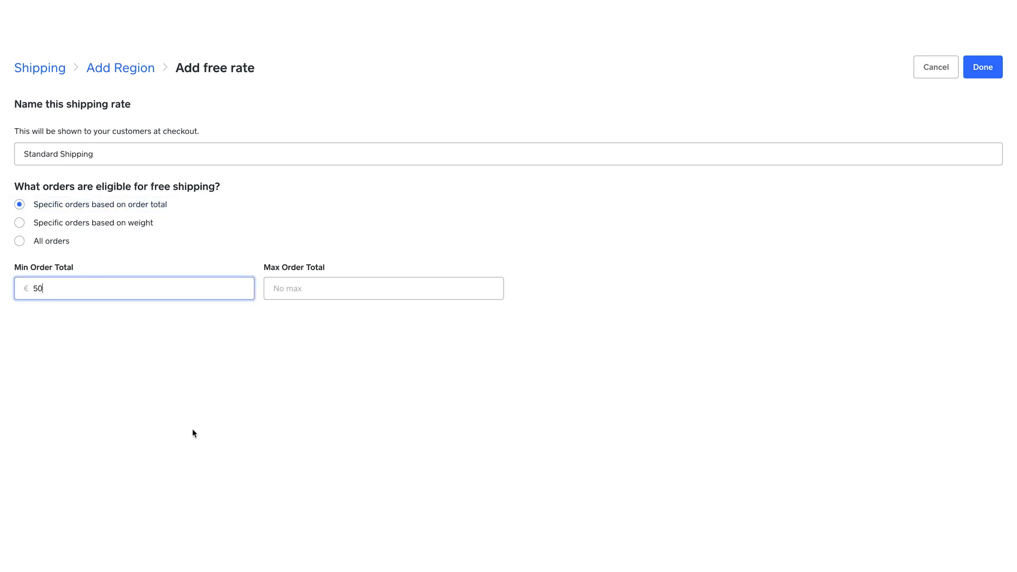
mouse_move(60, 287)
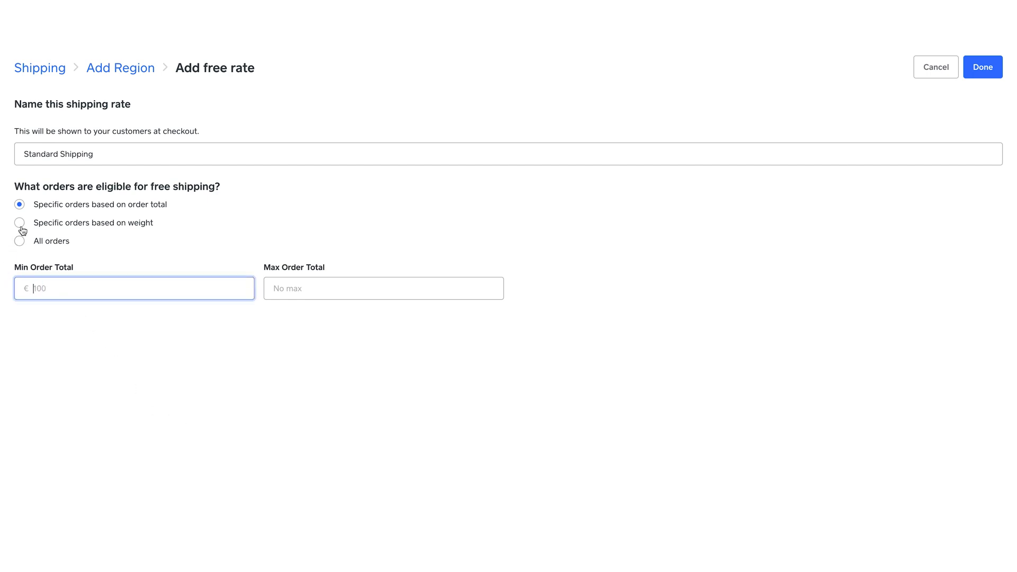
click(20, 223)
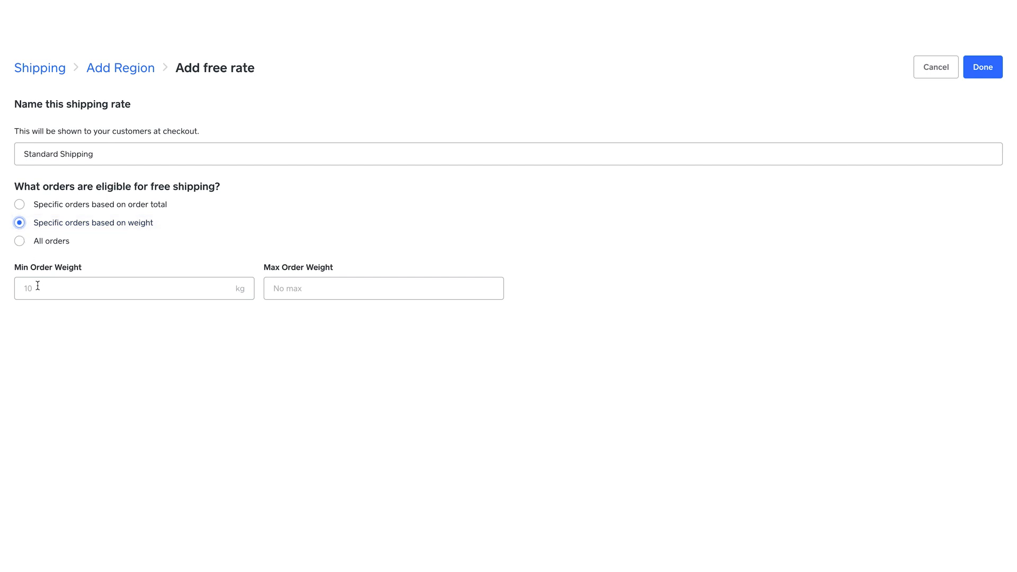
click(130, 288)
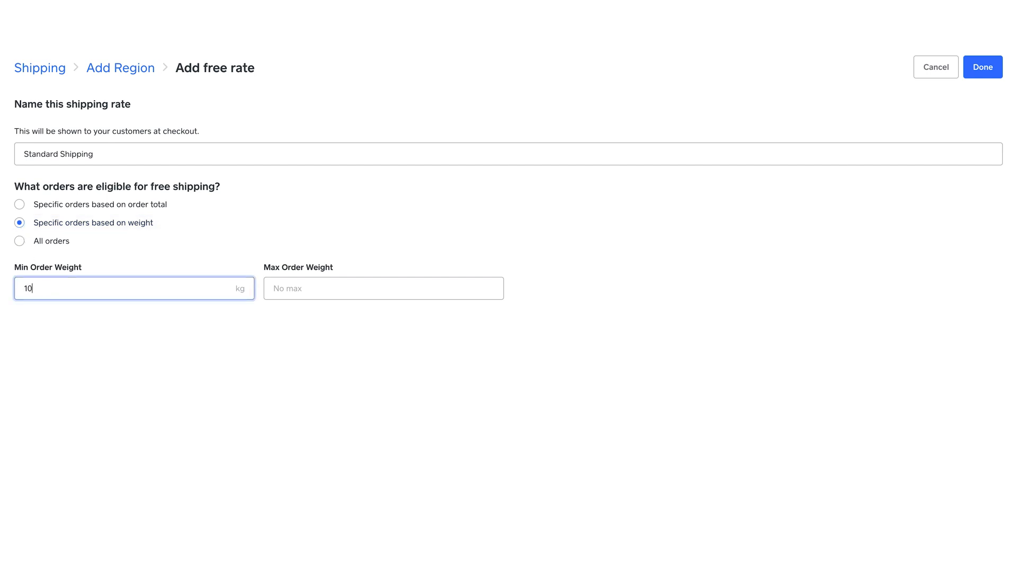